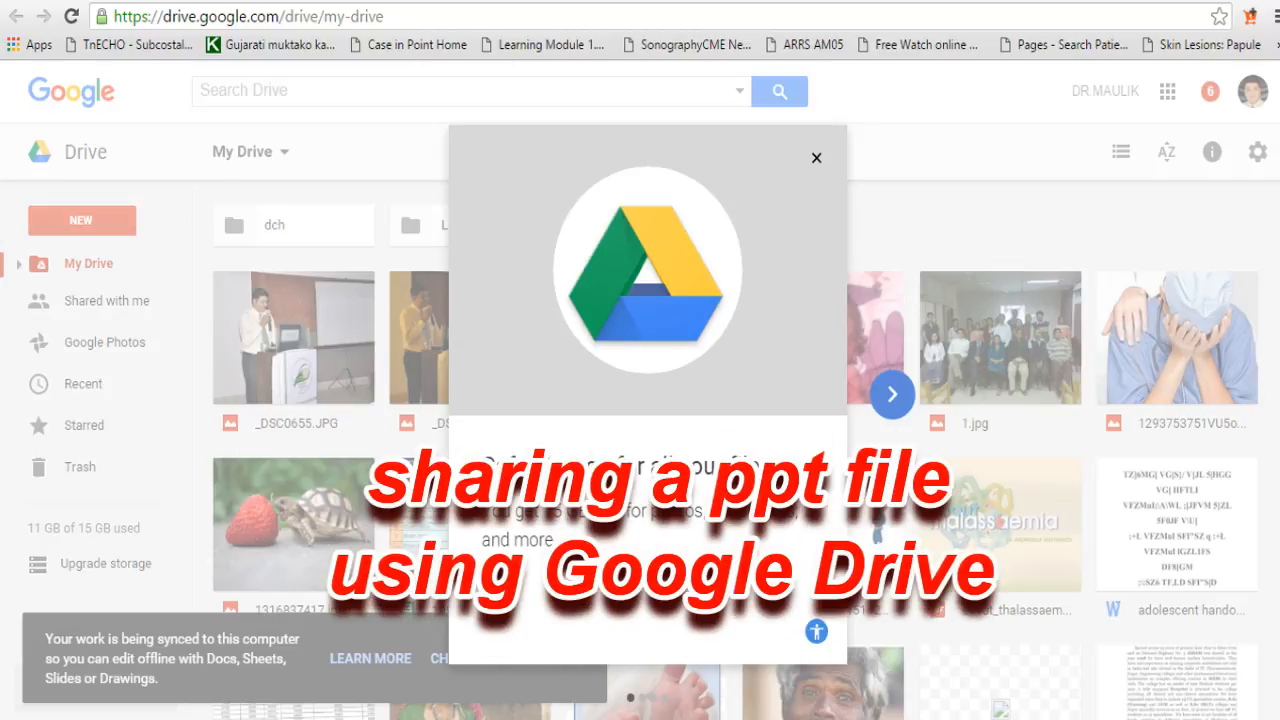
Dismiss the Google Drive welcome popup so My Drive's folders and files show
{"action": "left_click", "coordinate": [816, 156]}
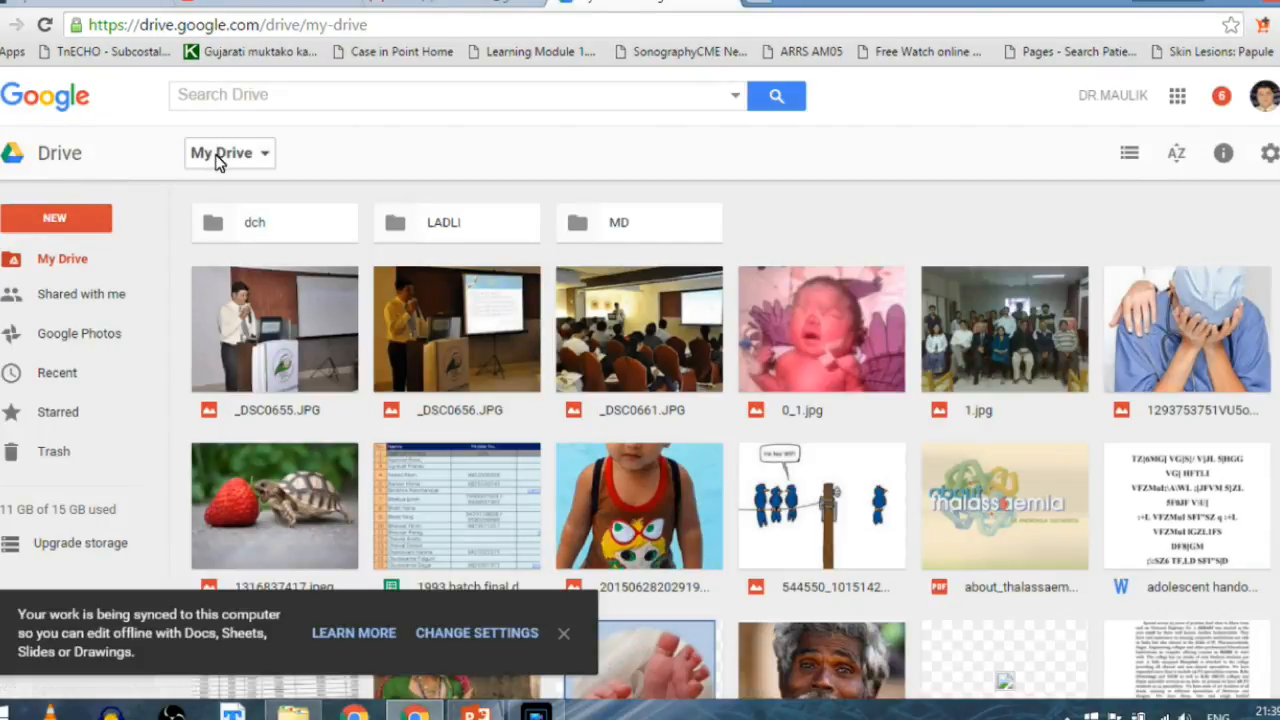
Upload 'Sharing your creativity with ease.pptx' from the computer's Documents folder to My Drive
{"action": "left_click", "coordinate": [224, 152]}
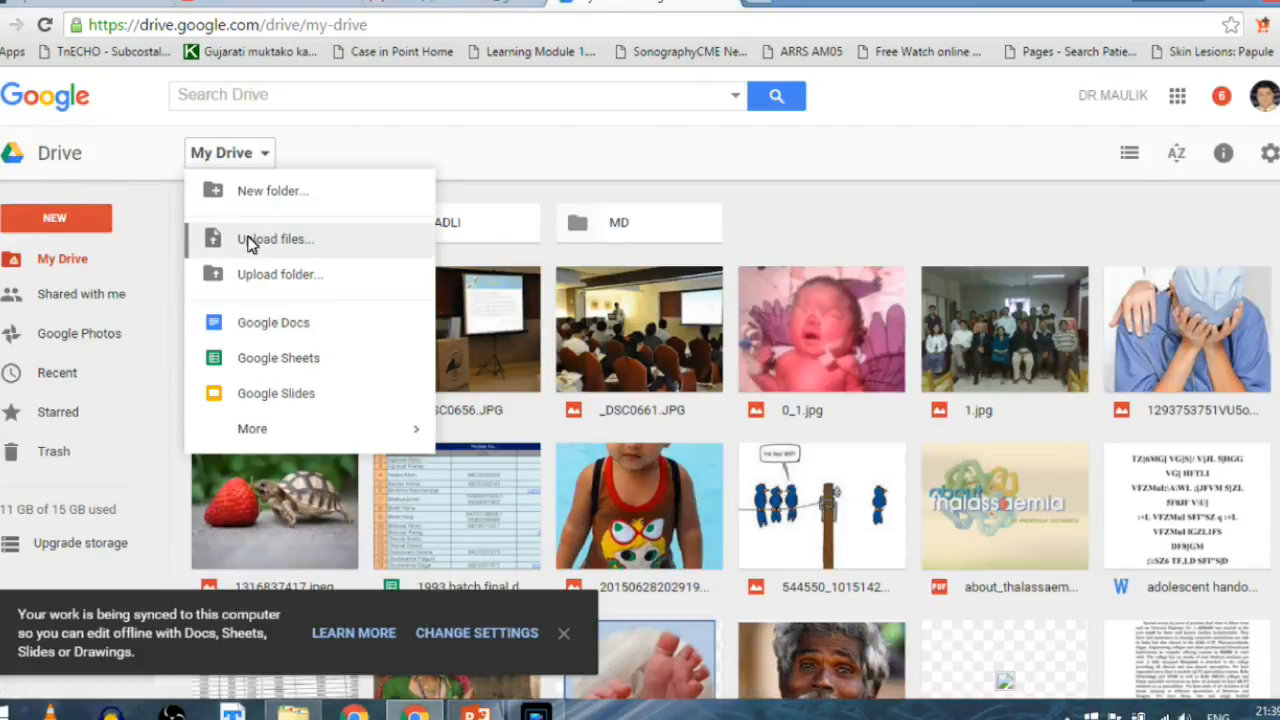
{"action": "left_click", "coordinate": [276, 238]}
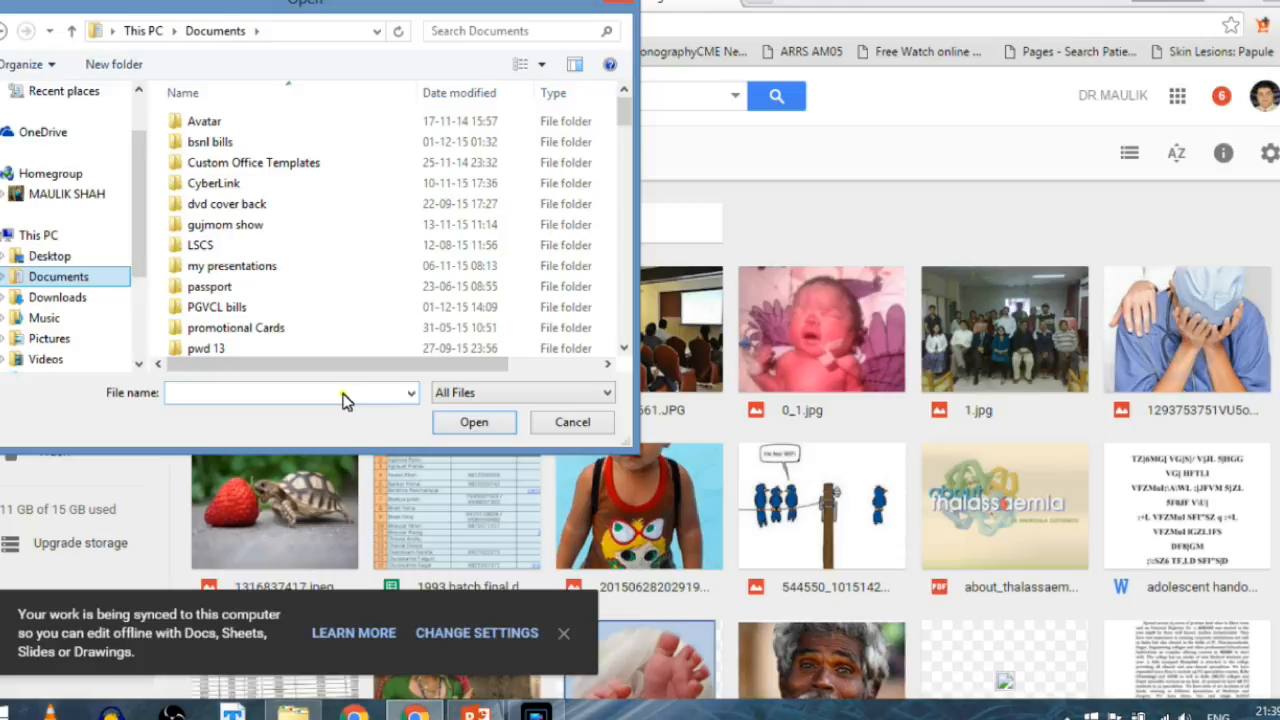
{"action": "type", "text": "sh"}
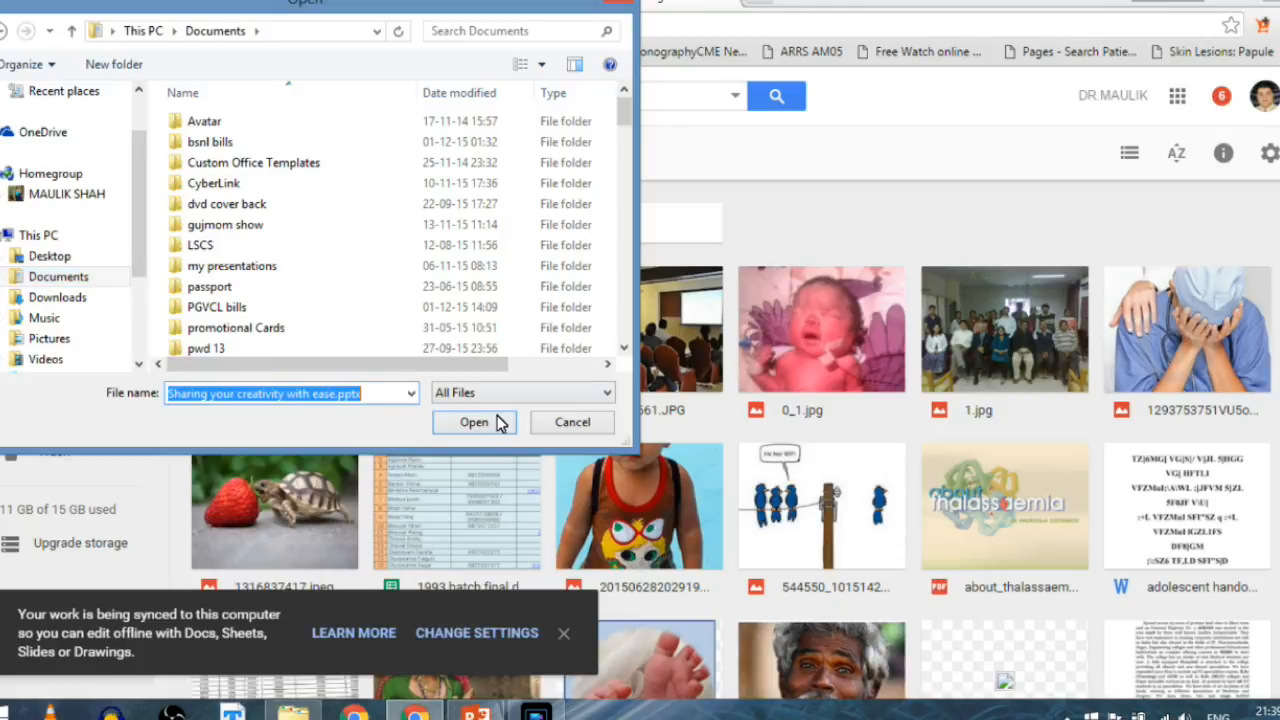
{"action": "left_click", "coordinate": [472, 420]}
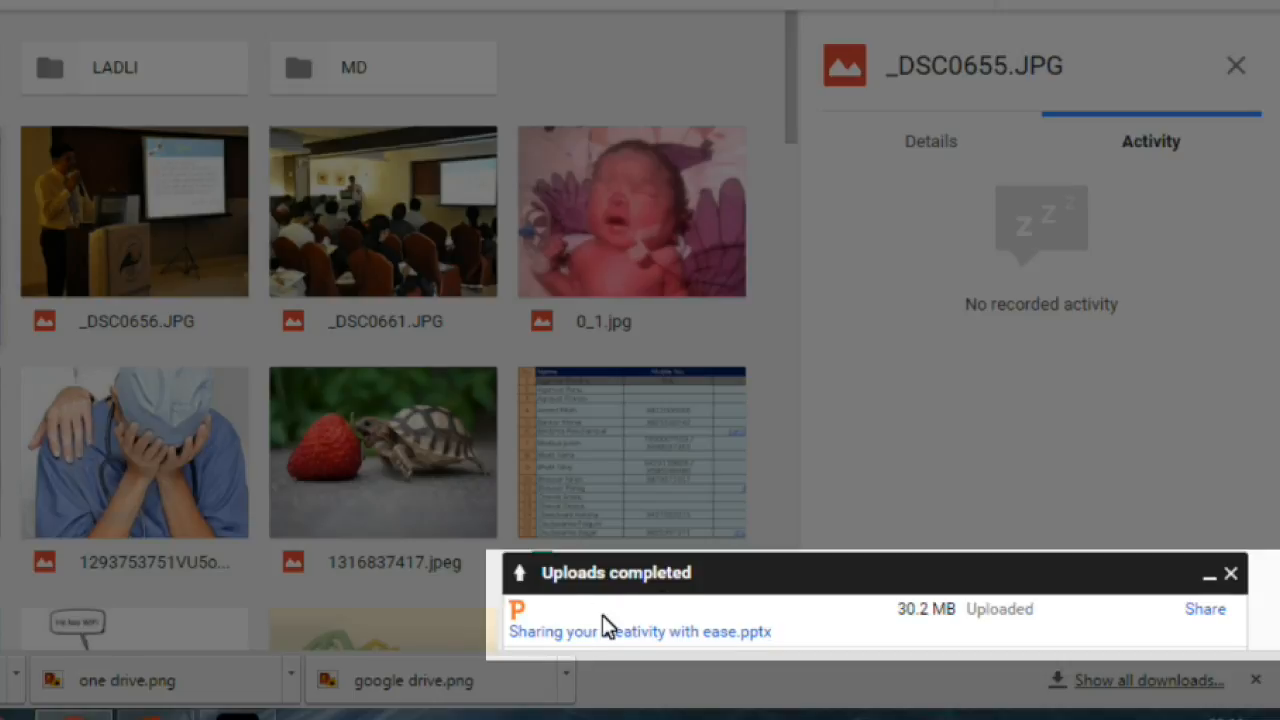
{"action": "mouse_move", "coordinate": [190, 336]}
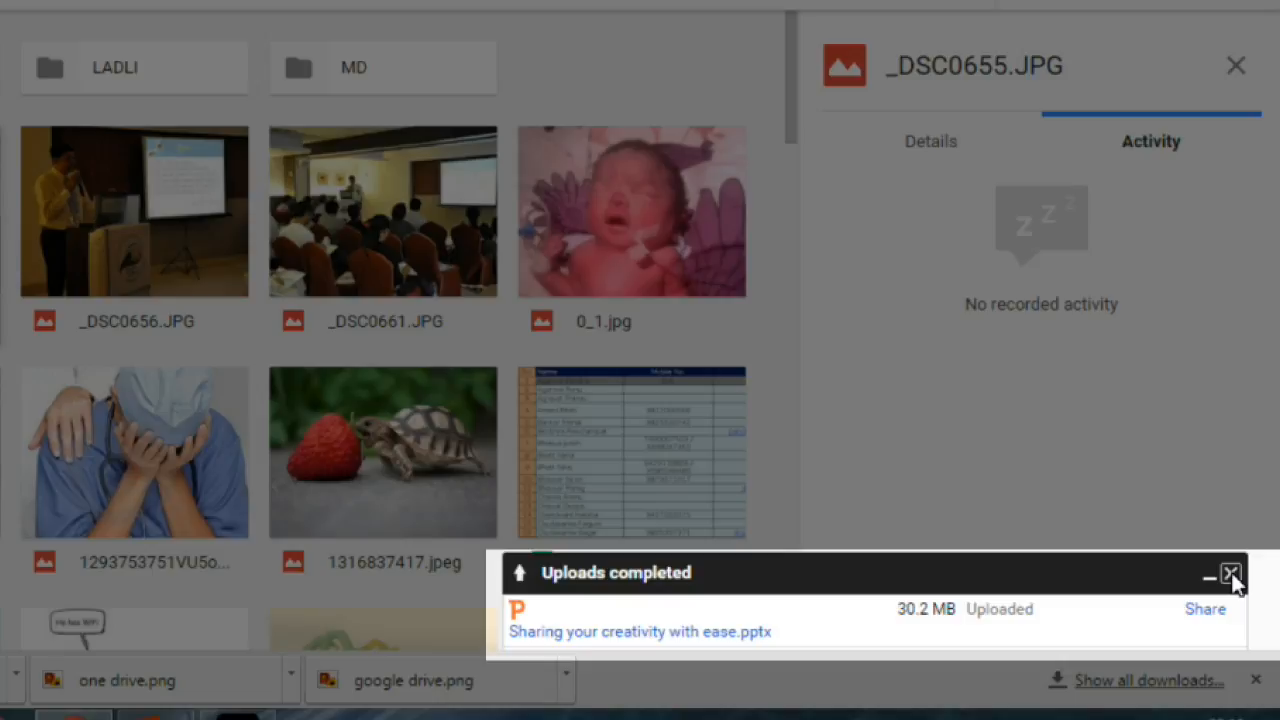
{"action": "mouse_move", "coordinate": [1204, 608]}
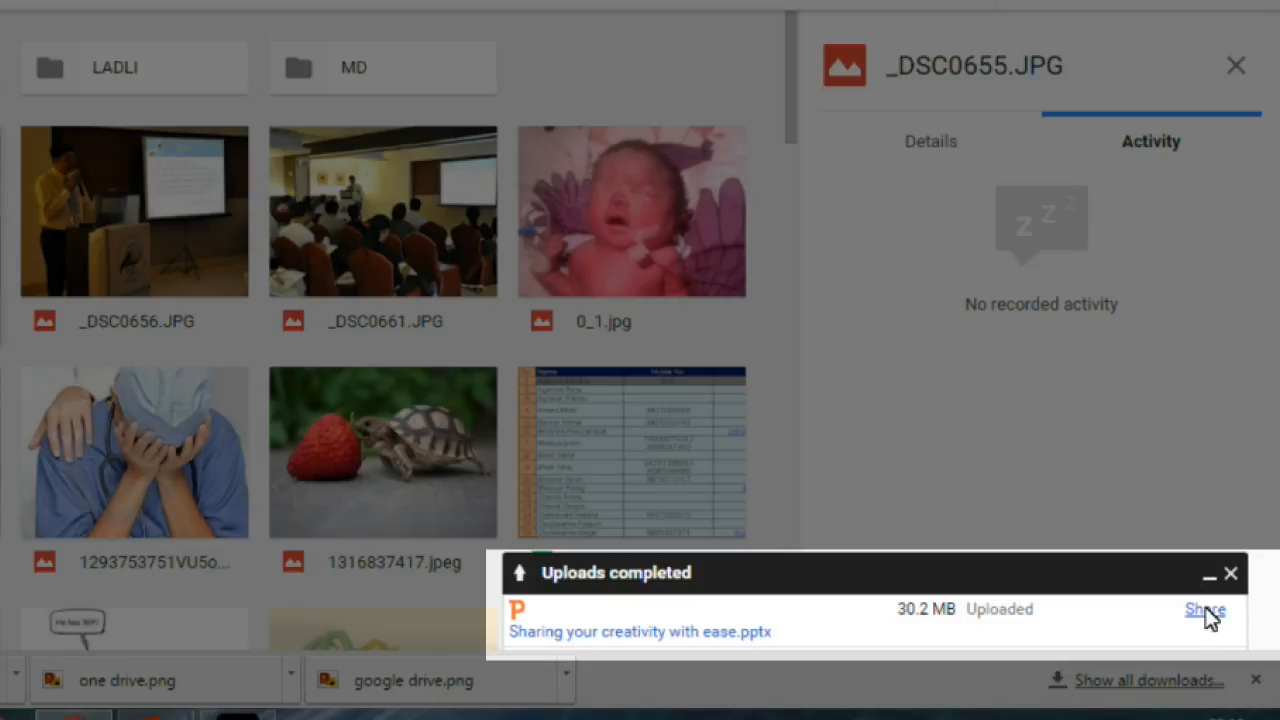
Bring up sharing settings for the newly uploaded presentation from the Uploads completed panel
{"action": "left_click", "coordinate": [1204, 608]}
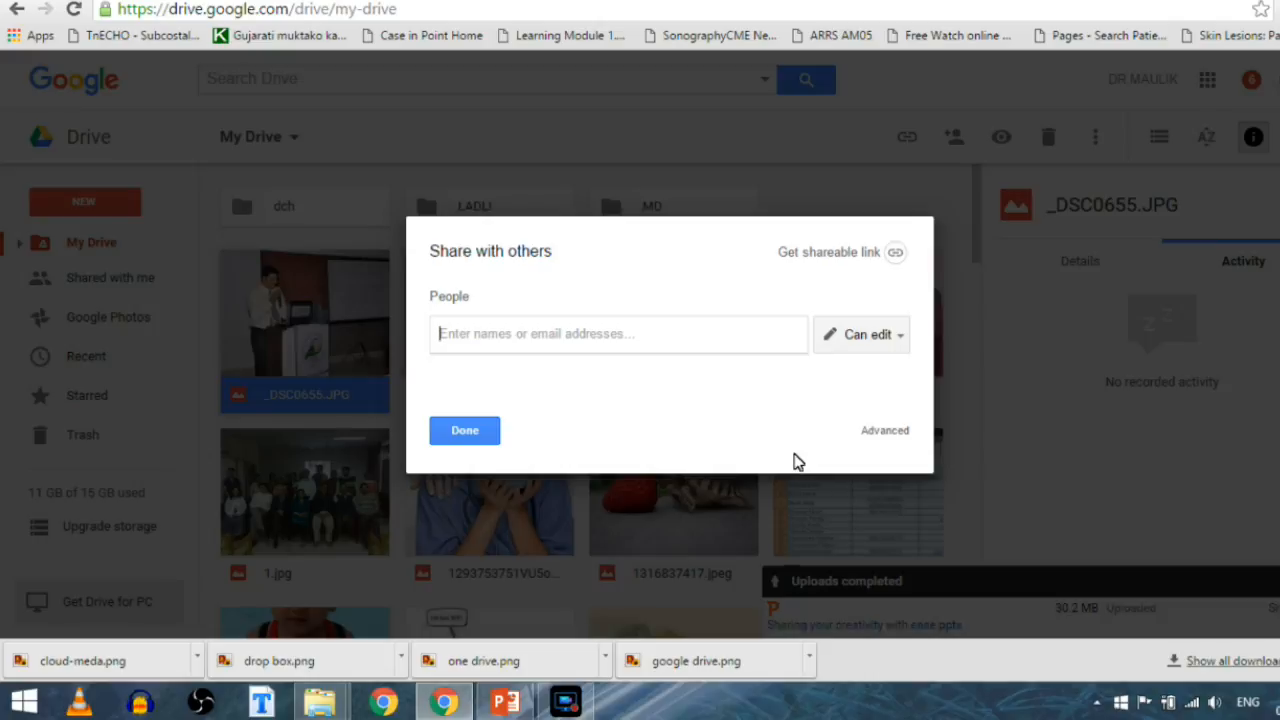
Add two contacts as recipients in Share with others, both left at Can edit
{"action": "type", "text": "a"}
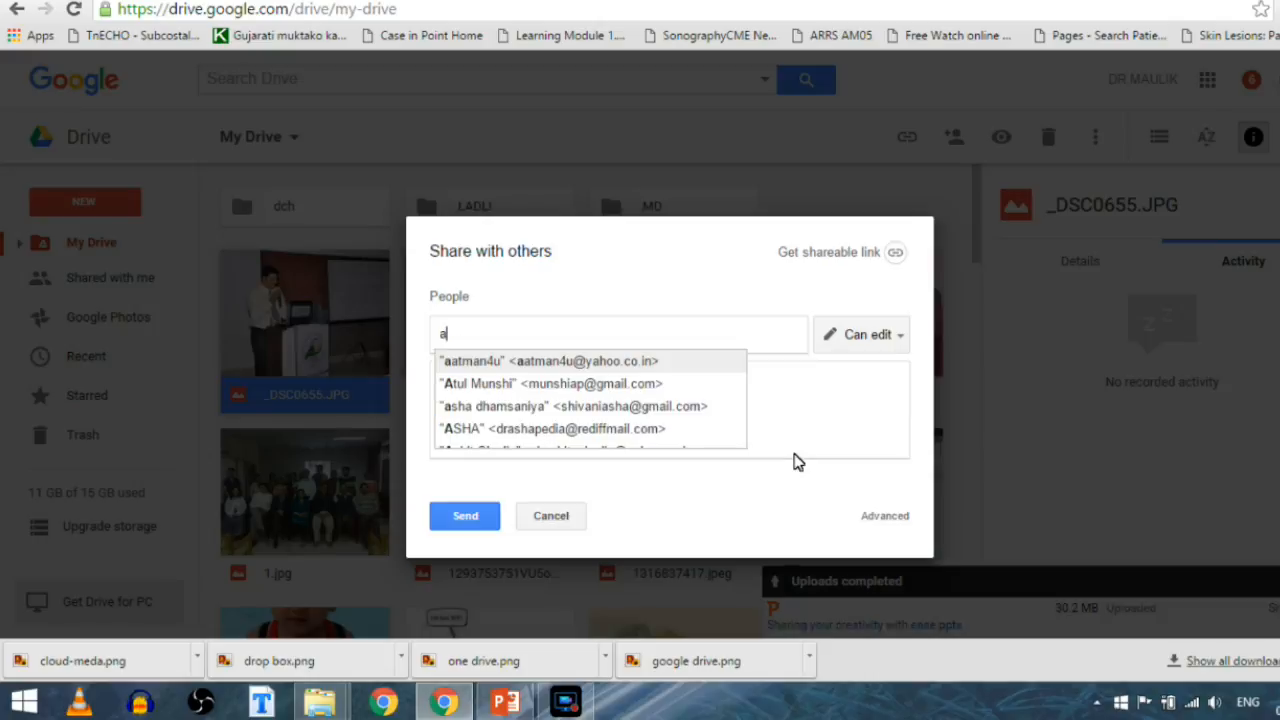
{"action": "mouse_move", "coordinate": [604, 354]}
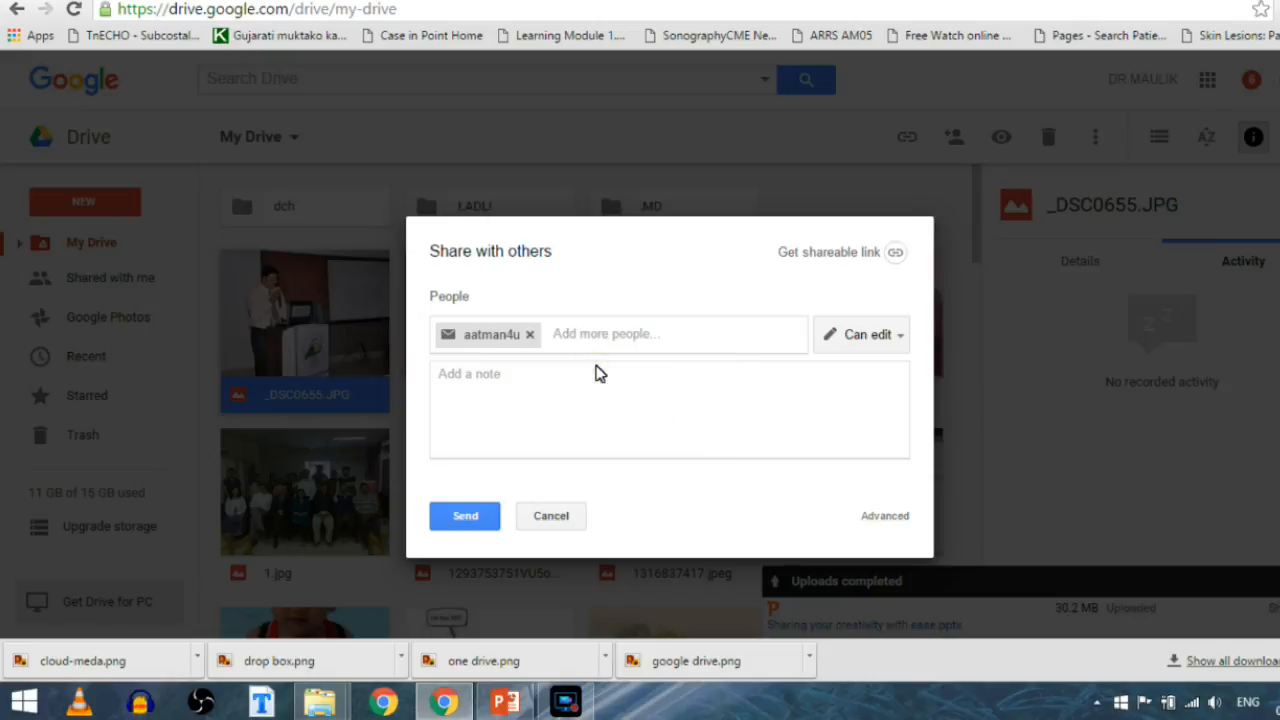
{"action": "type", "text": "t"}
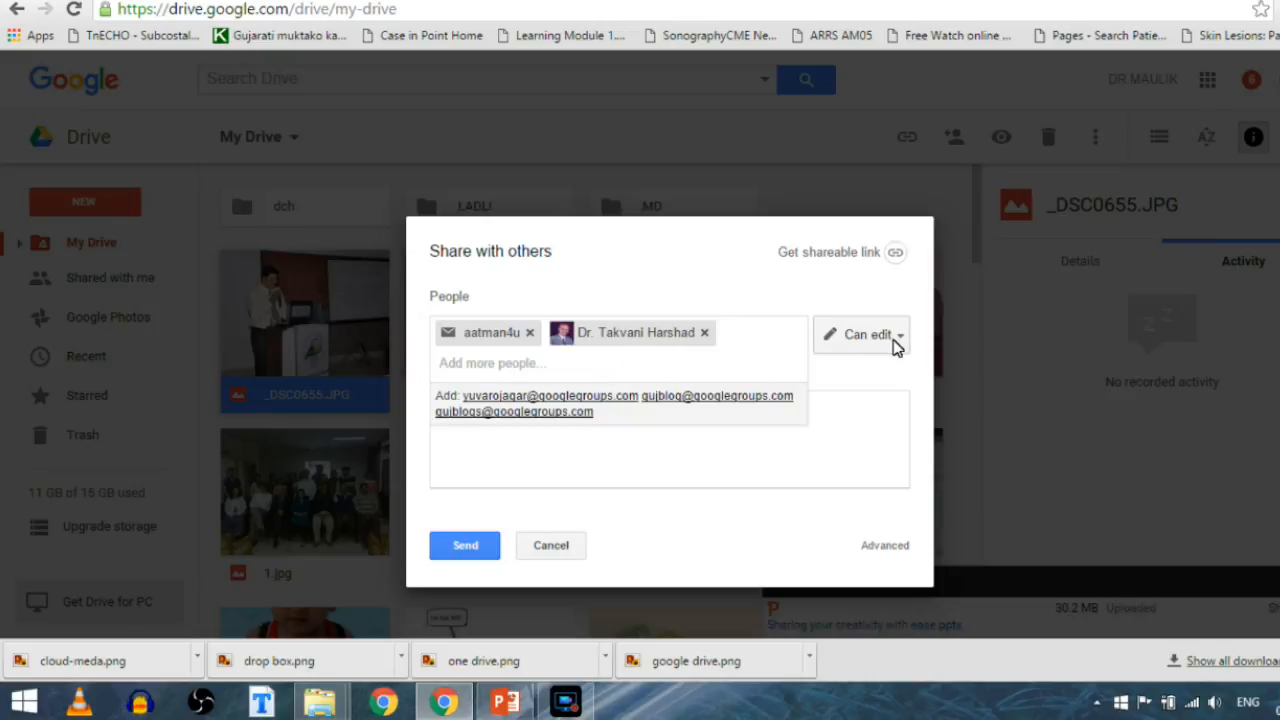
{"action": "left_click", "coordinate": [860, 334]}
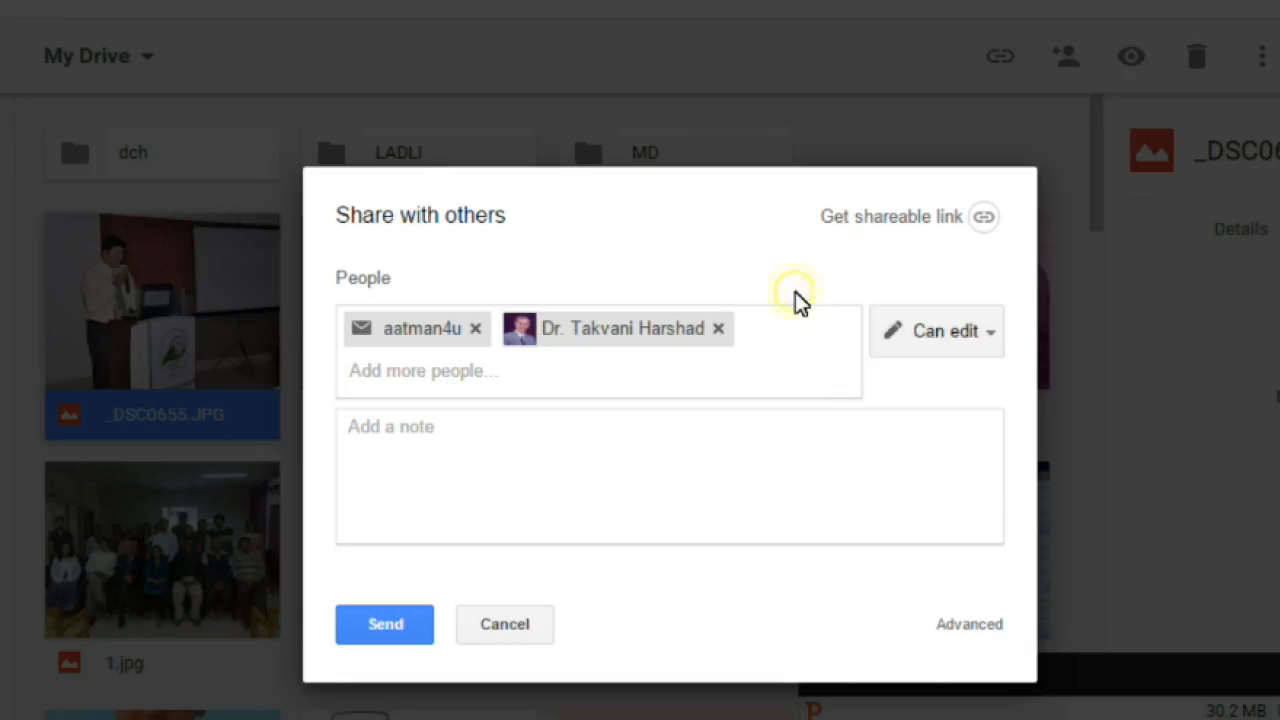
Send the invitations, confirming the non-Google address, so the file is shared with 2 people
{"action": "type", "text": "do"}
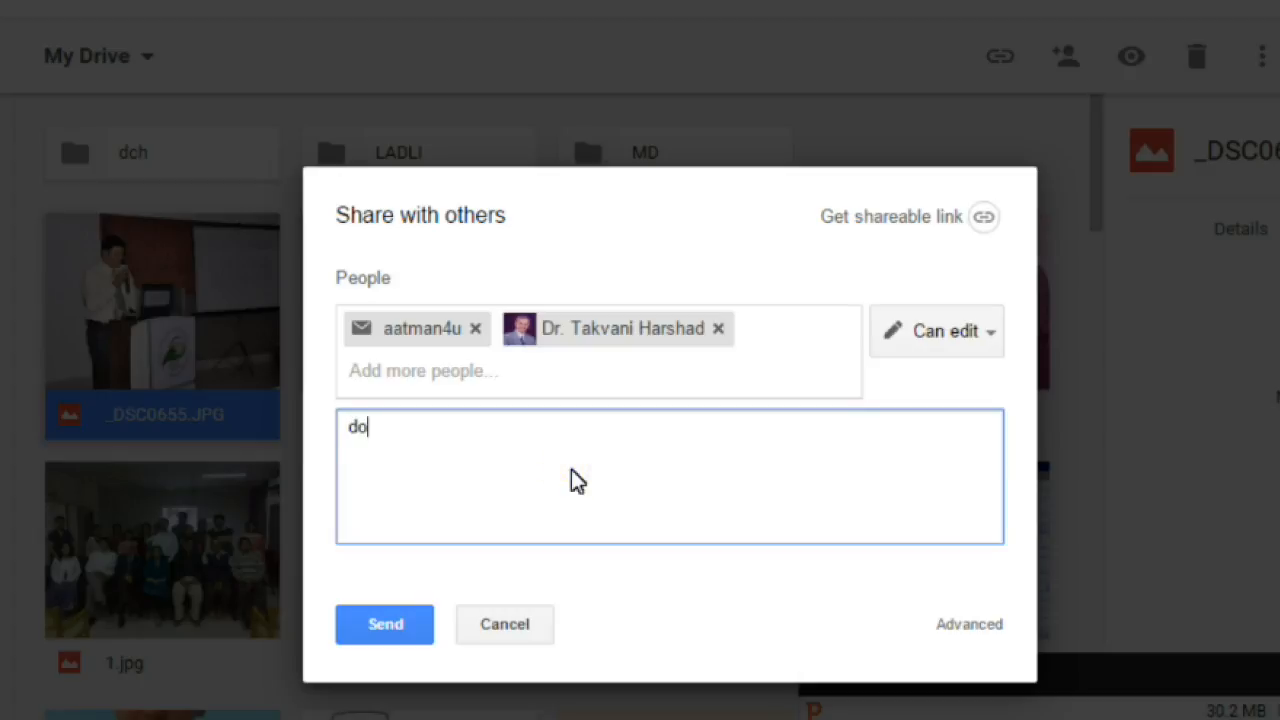
{"action": "left_click", "coordinate": [384, 624]}
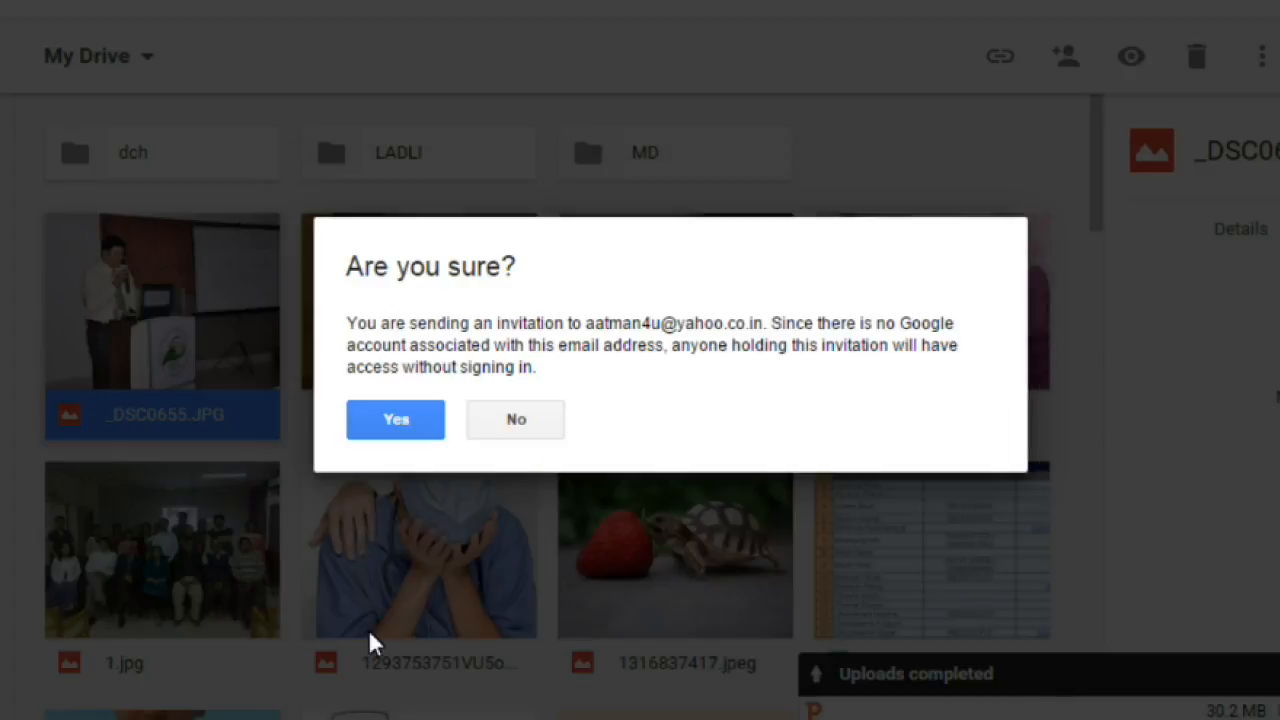
{"action": "left_click", "coordinate": [396, 420]}
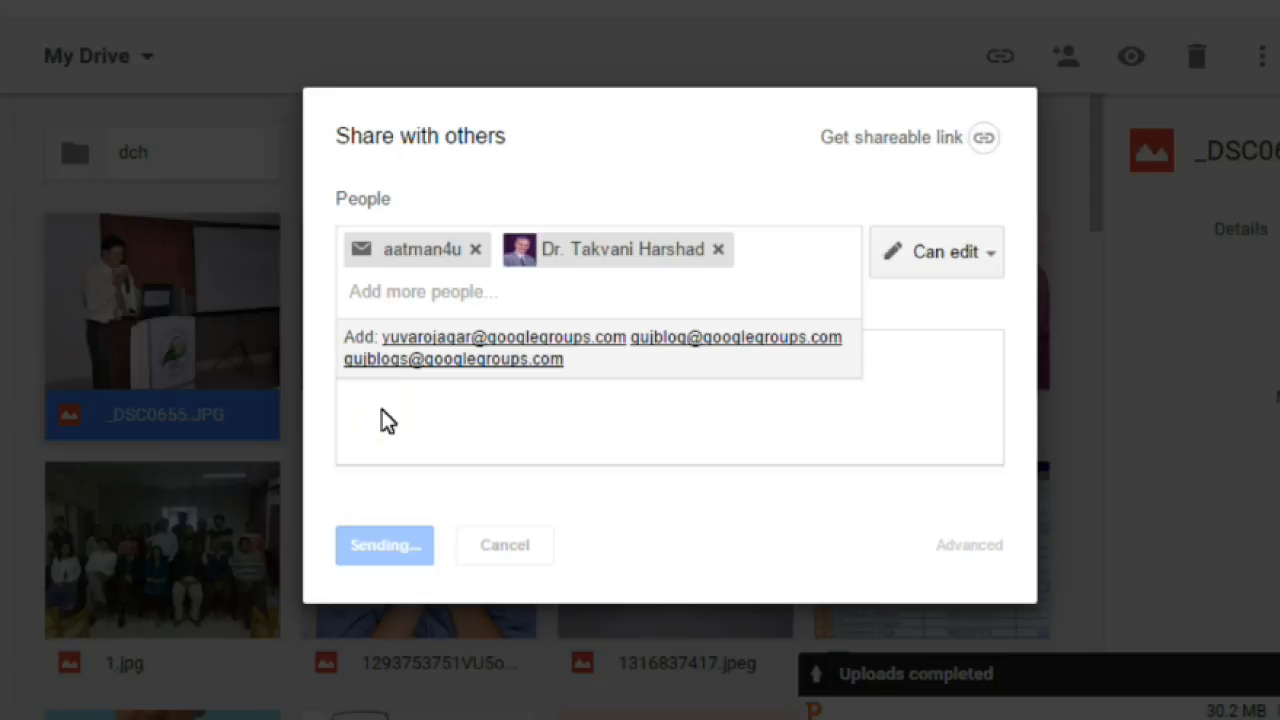
{"action": "left_click", "coordinate": [384, 544]}
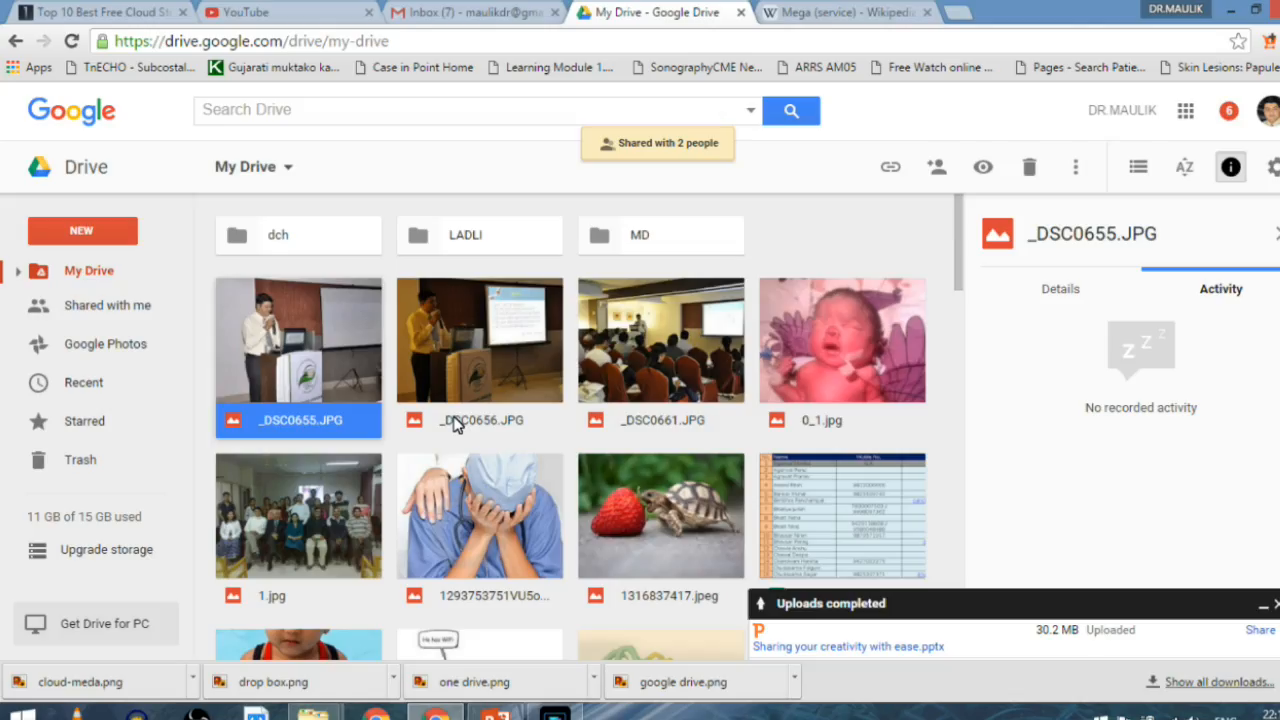